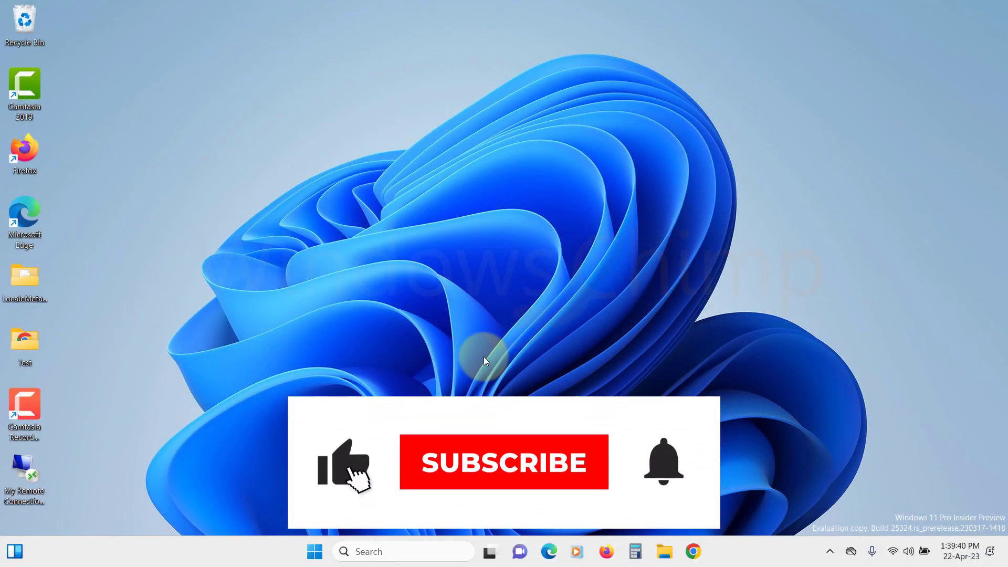
- Set Country or region to United States and Regional format to English (United States)
left_click(503, 461)
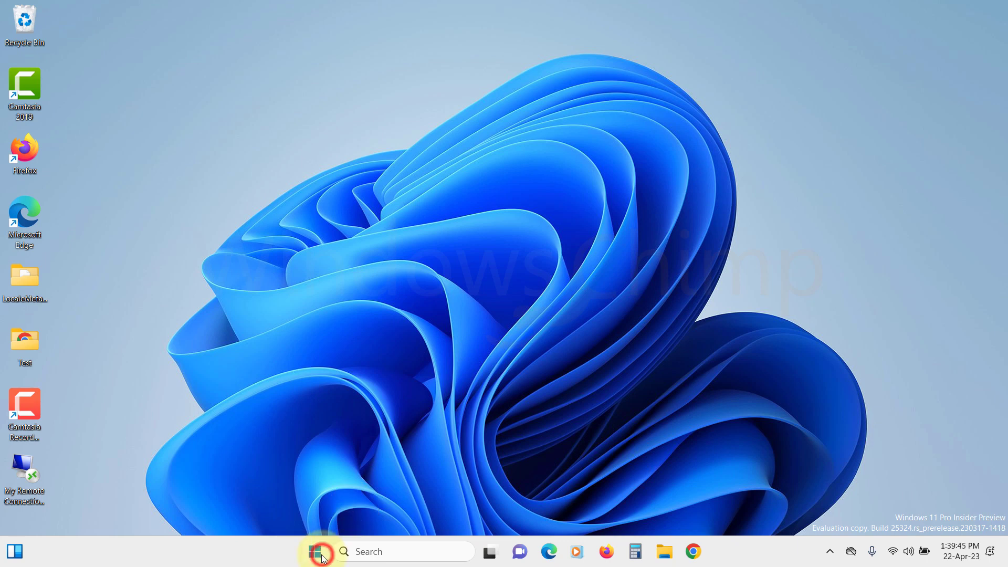
left_click(321, 552)
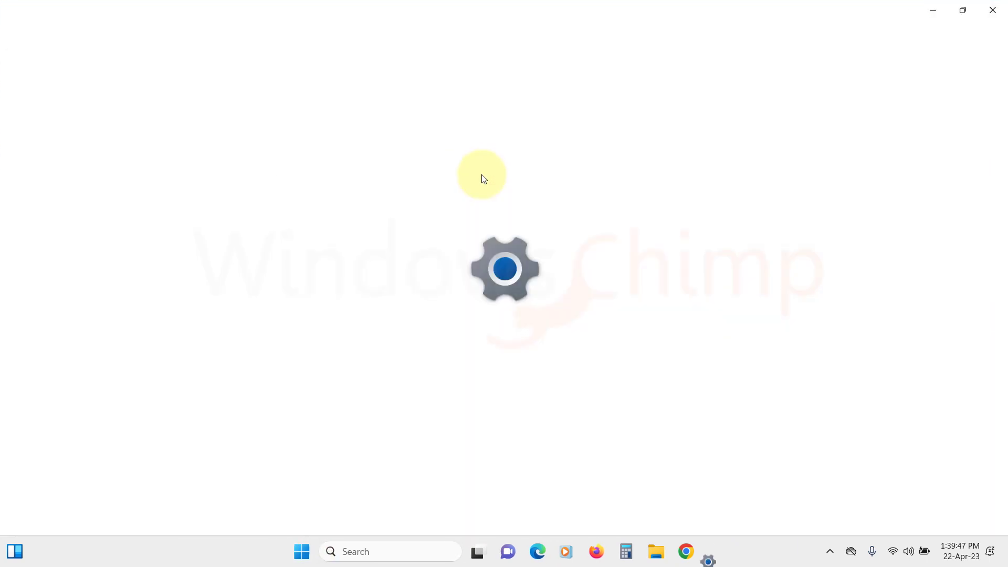
left_click(707, 556)
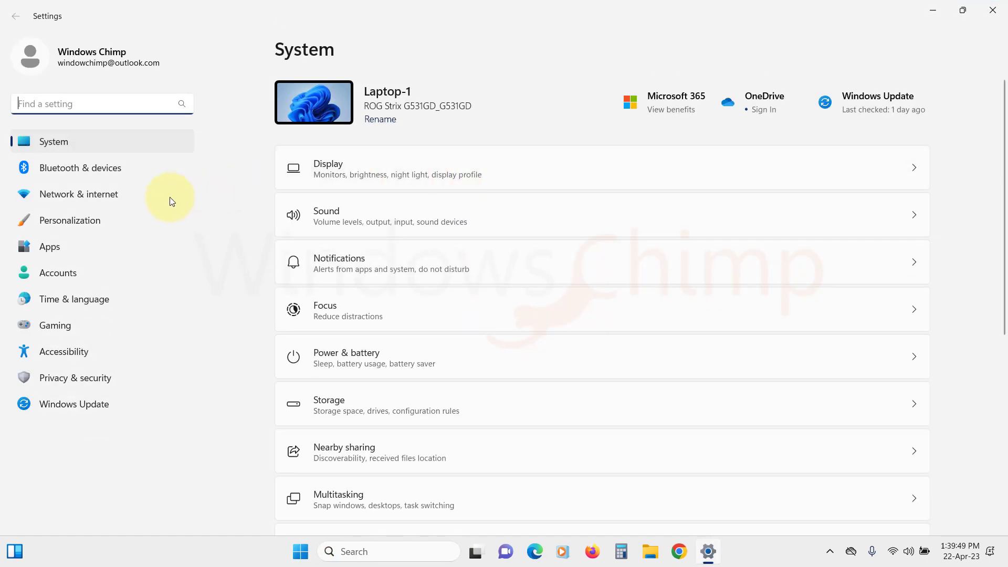
left_click(74, 299)
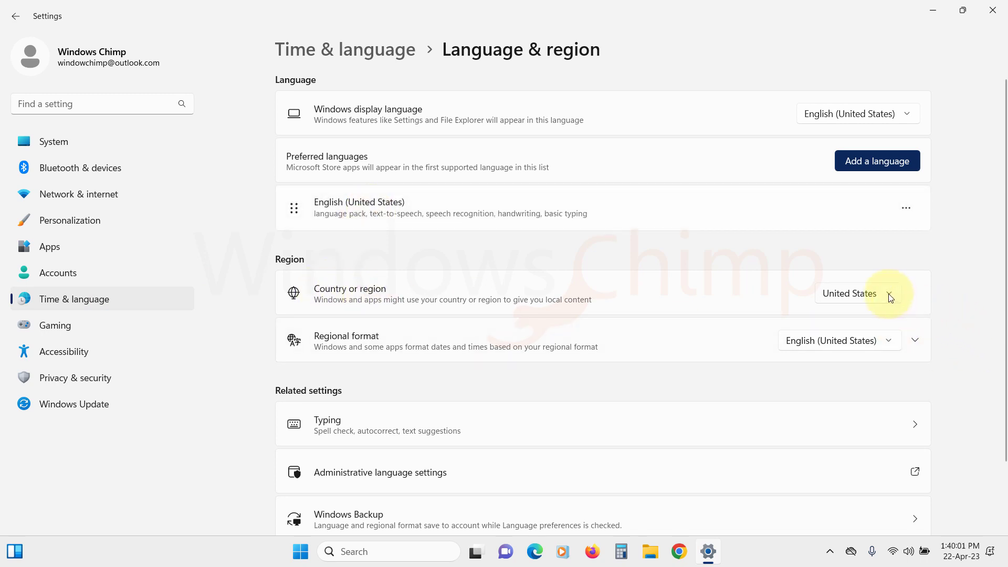
left_click(857, 292)
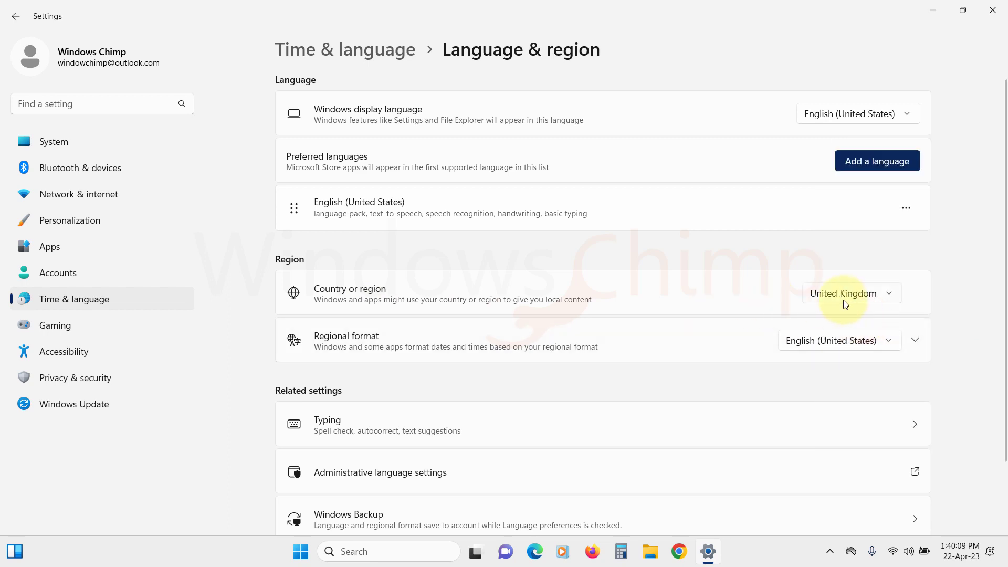
left_click(850, 292)
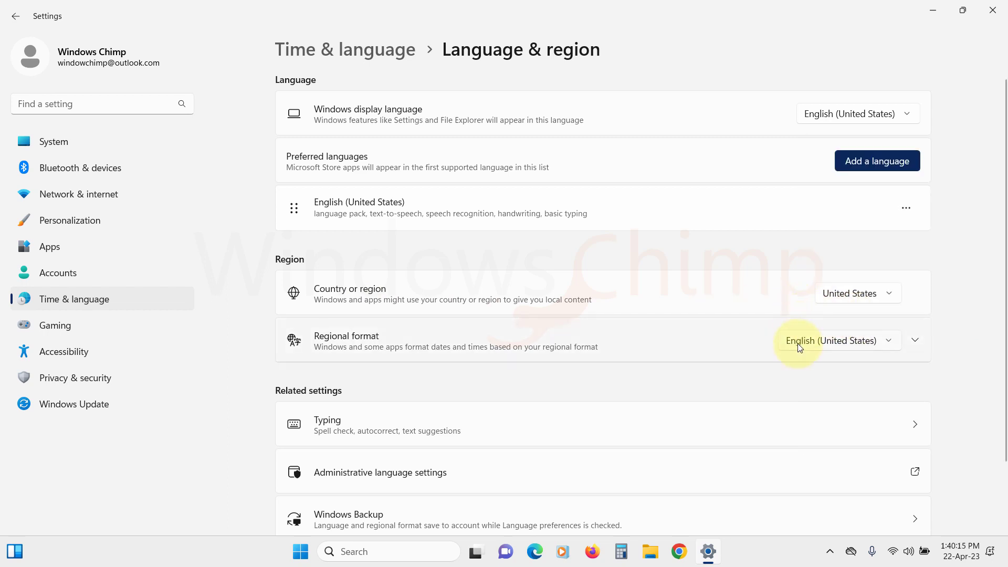
left_click(836, 340)
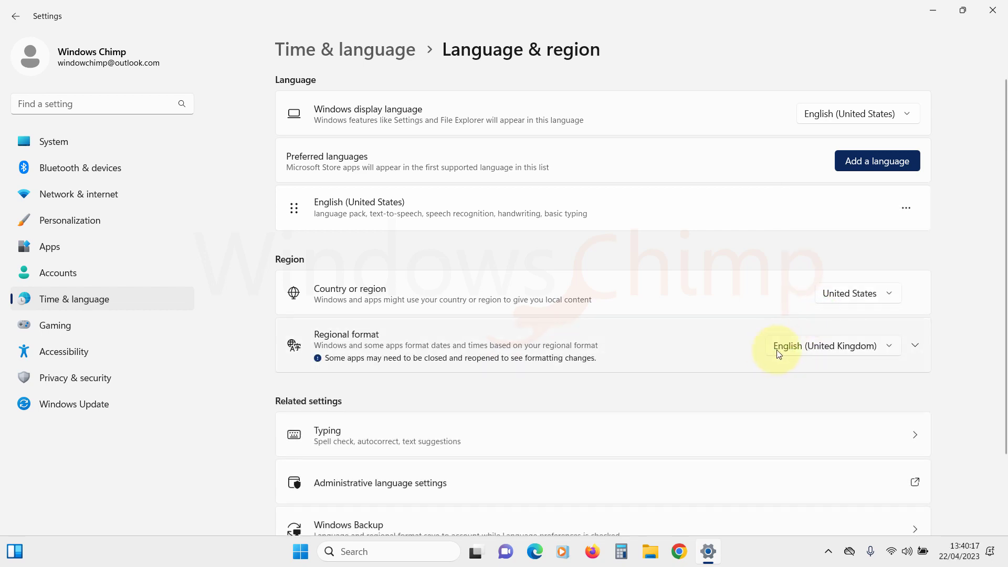
left_click(831, 345)
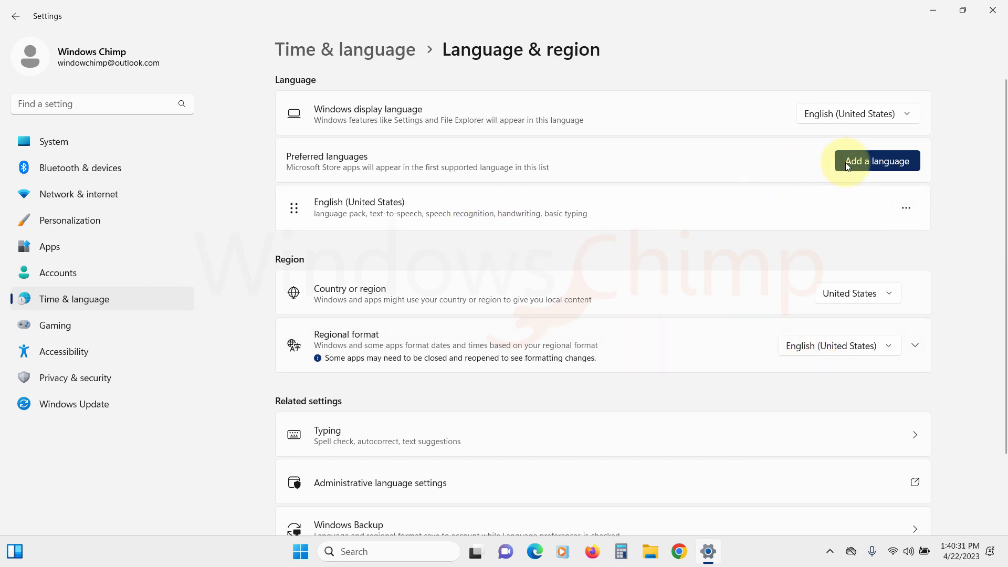
- Cancel the Add a language picker, then bring up Start's power options to restart
left_click(876, 160)
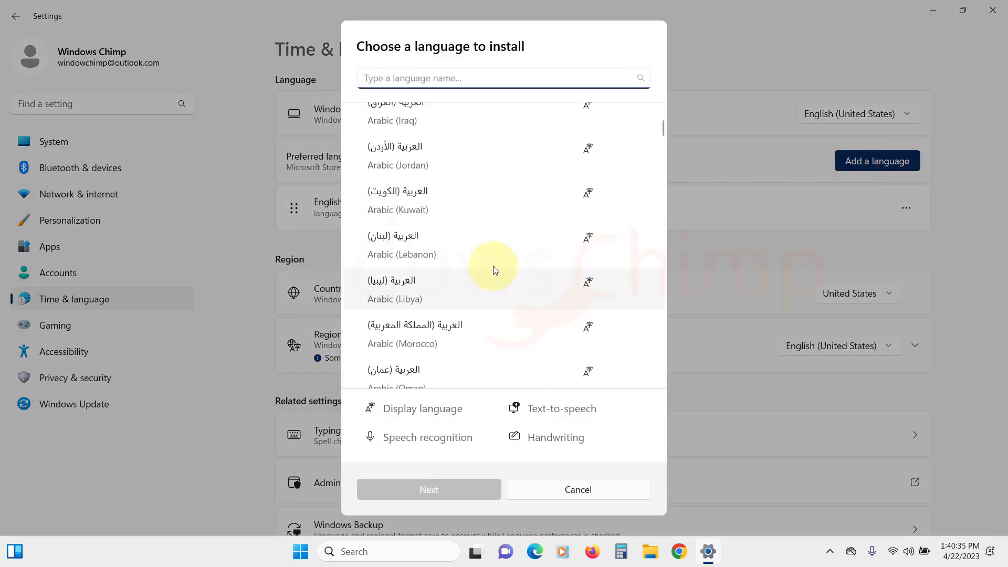
left_click(576, 489)
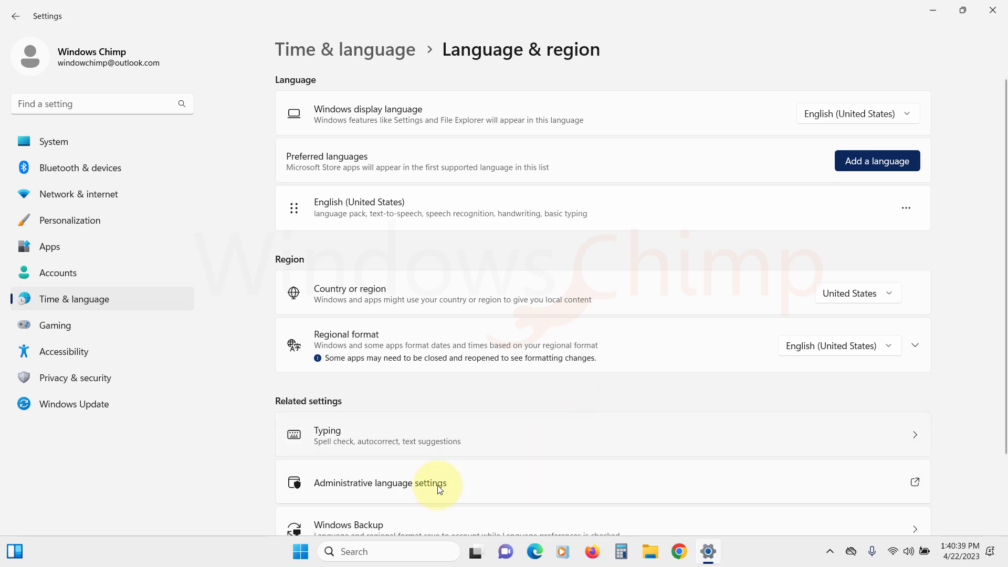
left_click(299, 551)
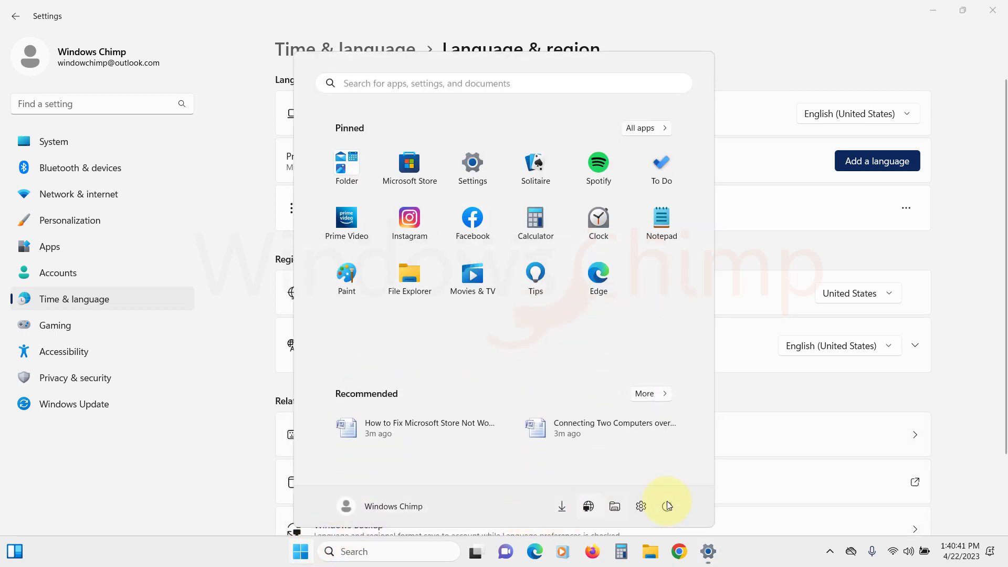
left_click(667, 507)
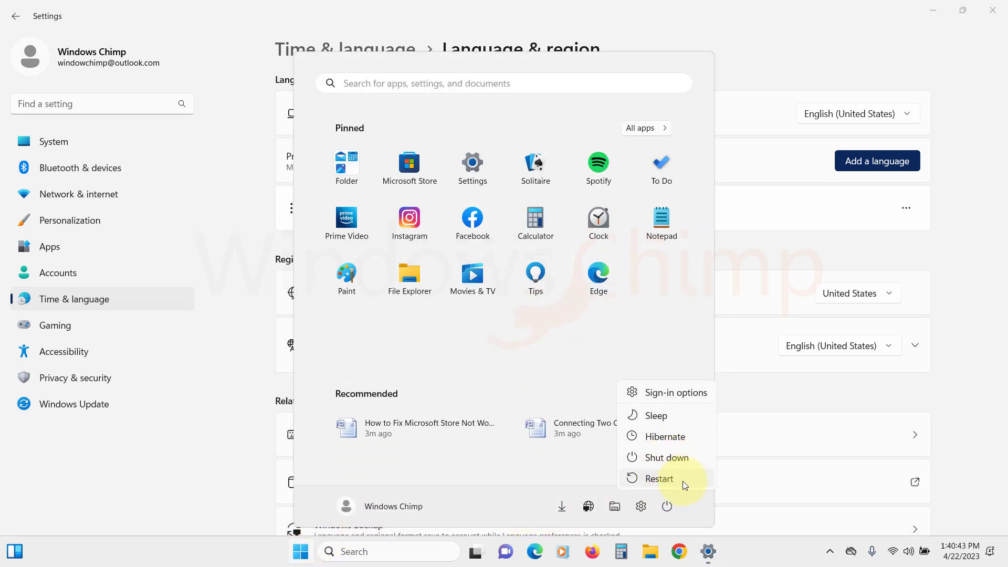
mouse_move(684, 481)
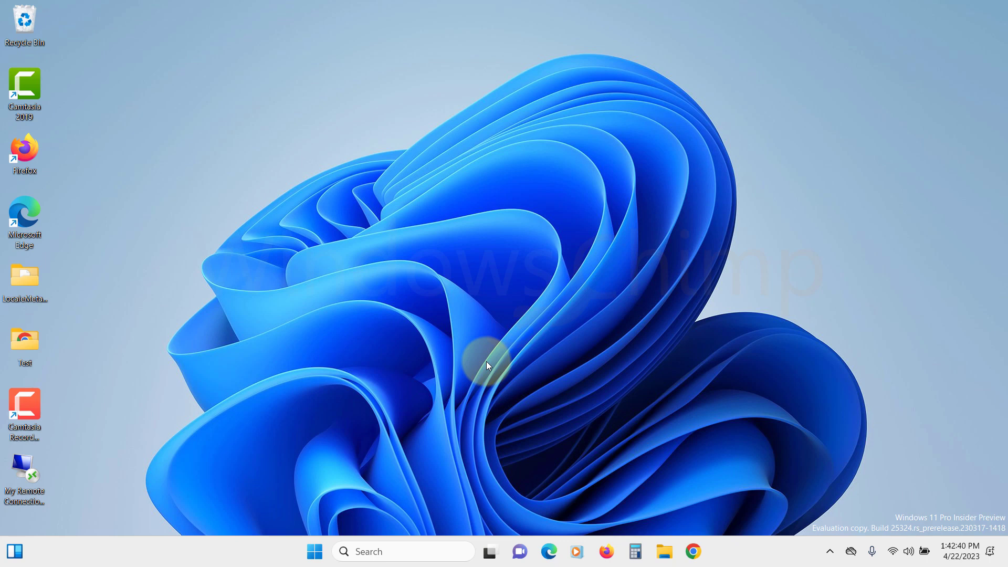
- Run wsreset from Start search and close the finished command window
left_click(314, 552)
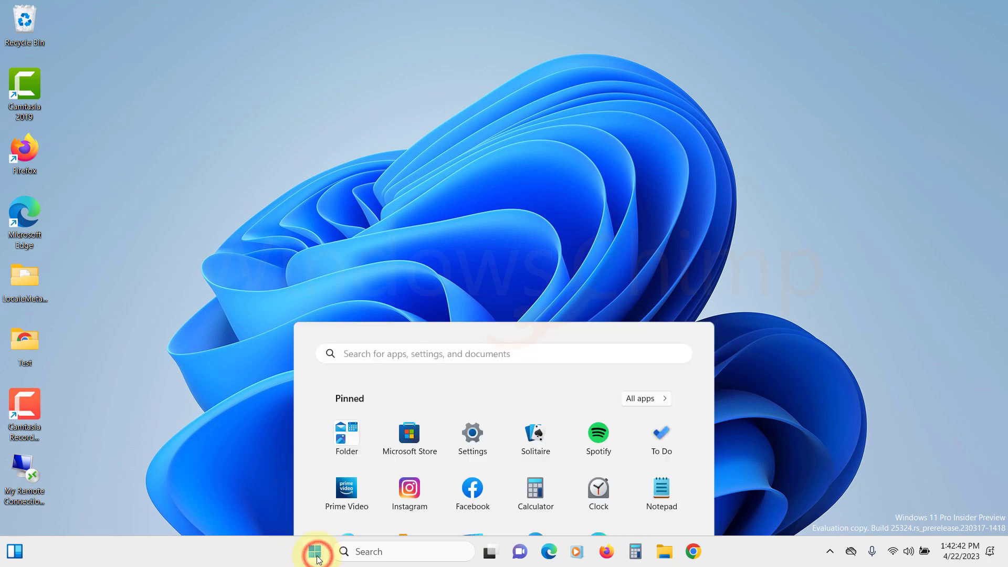
type("wsreset")
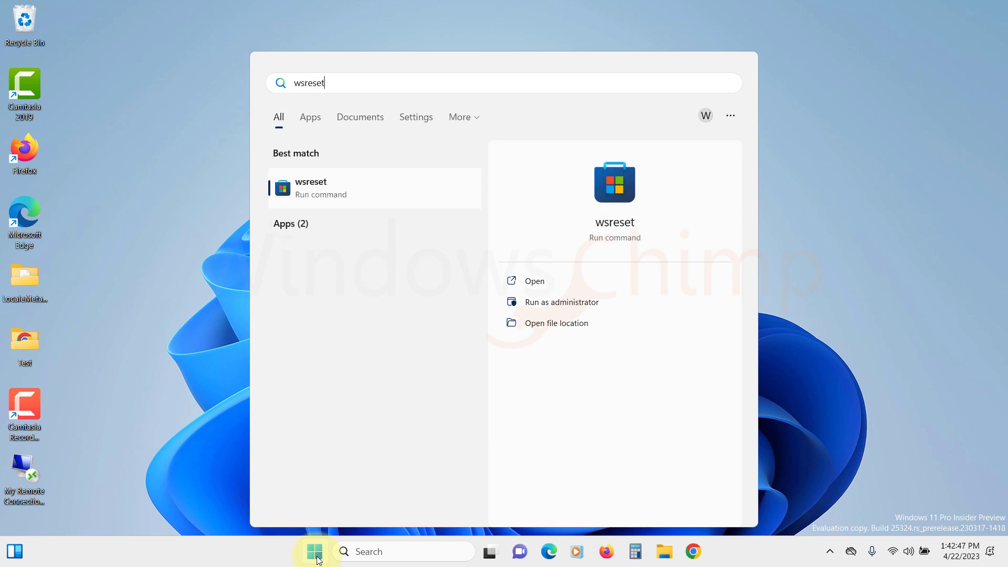
mouse_move(352, 192)
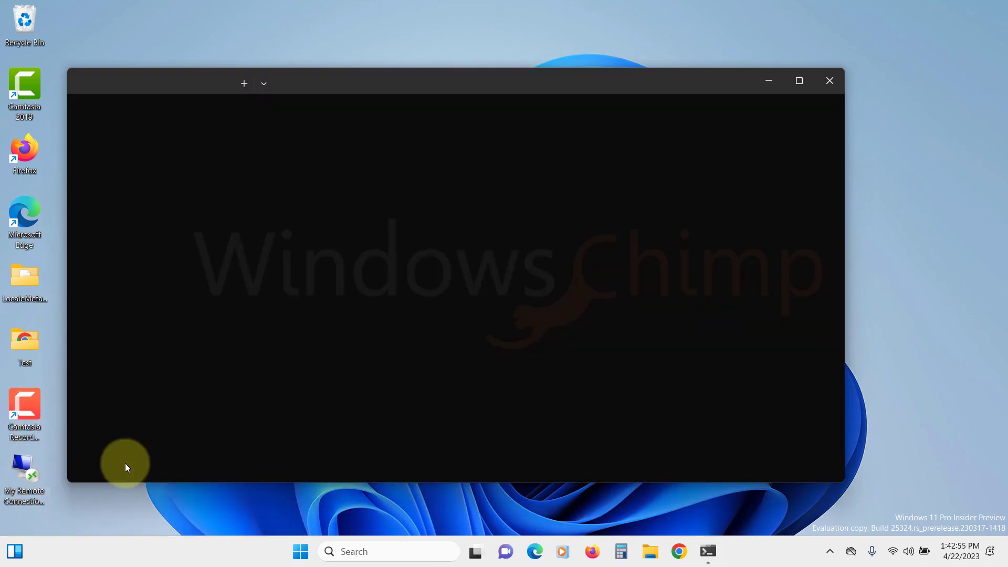
type("wsreset")
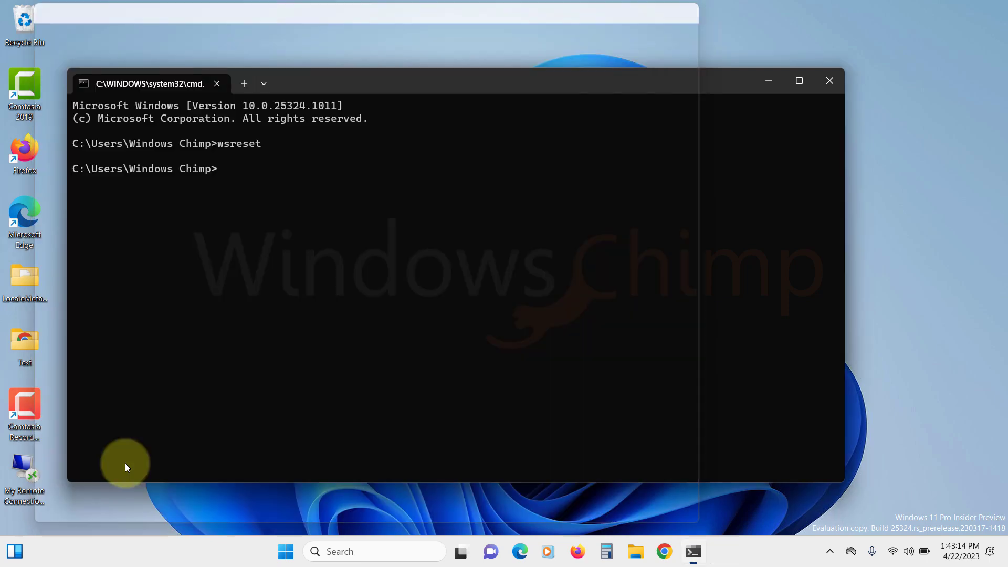
left_click(828, 80)
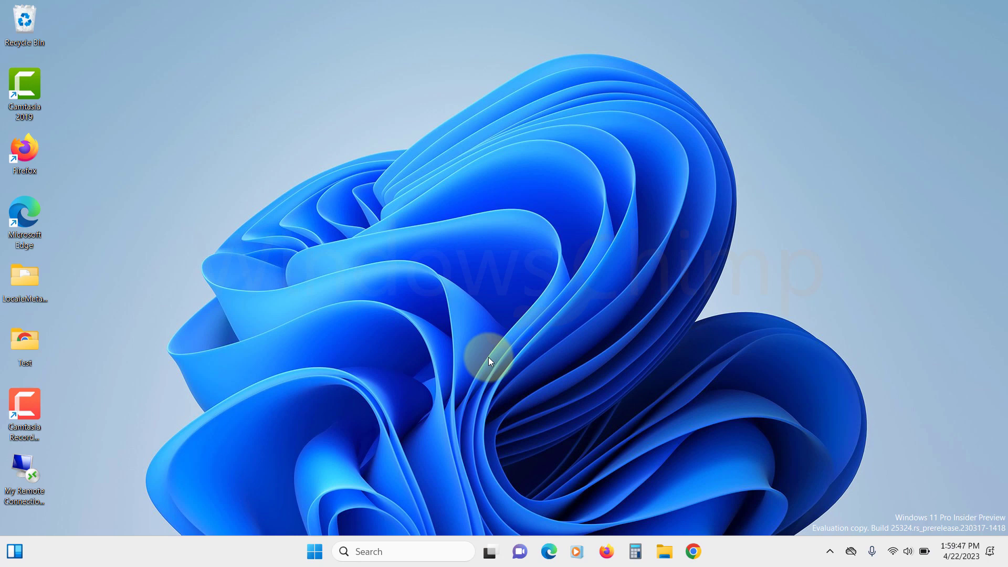
- Find Microsoft Store in Installed apps and scroll its Advanced options to Reset
left_click(314, 551)
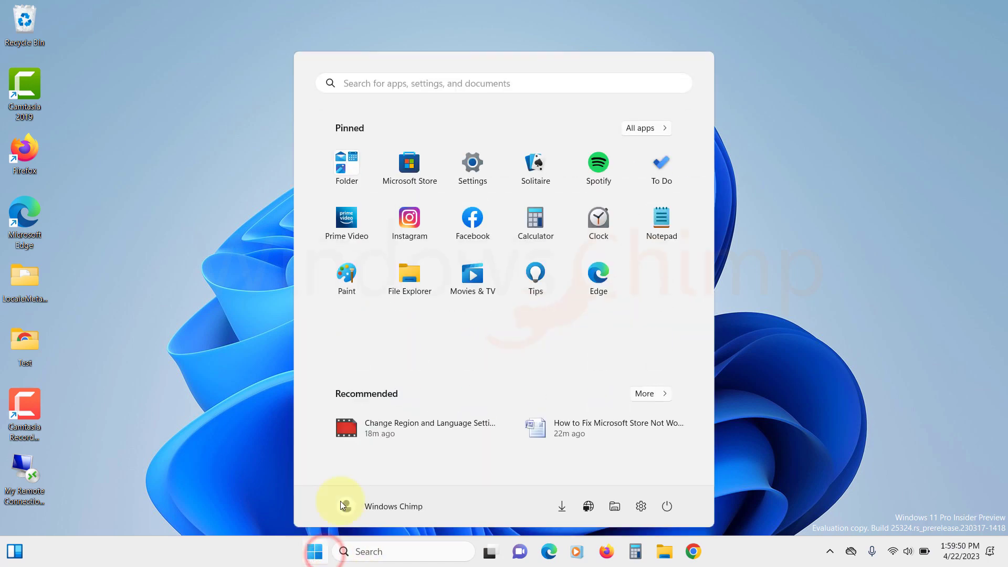
left_click(472, 164)
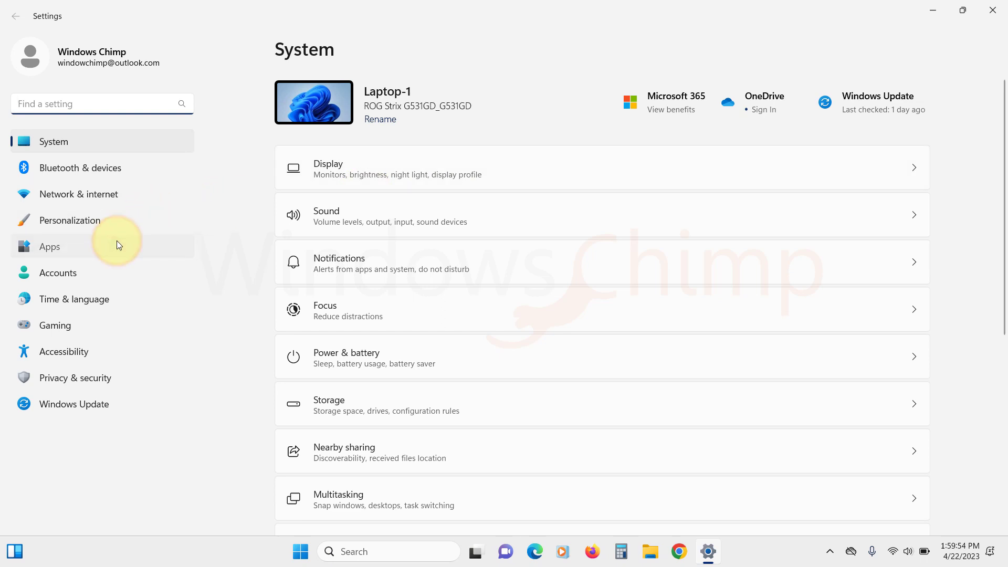
left_click(49, 246)
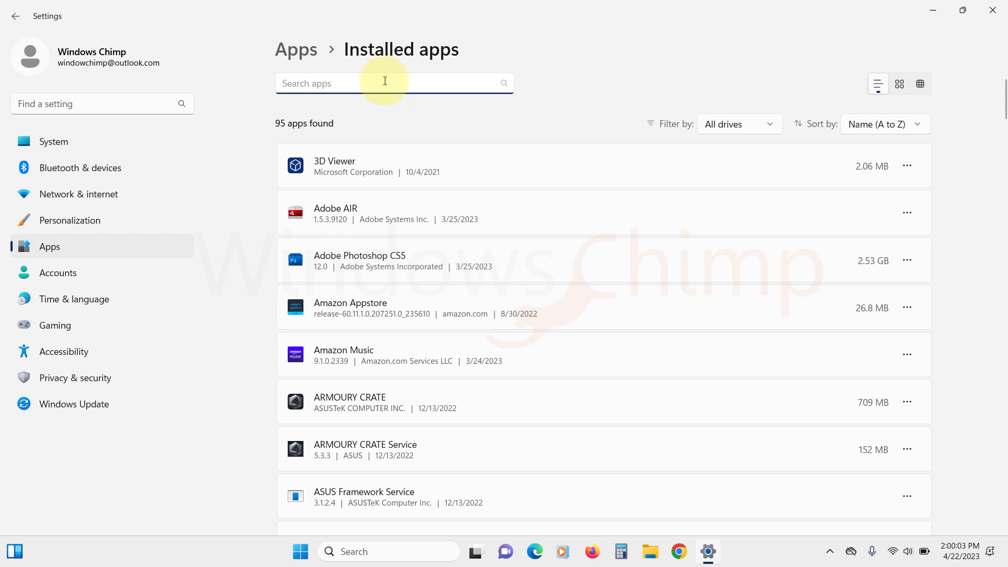
type("microsoft store")
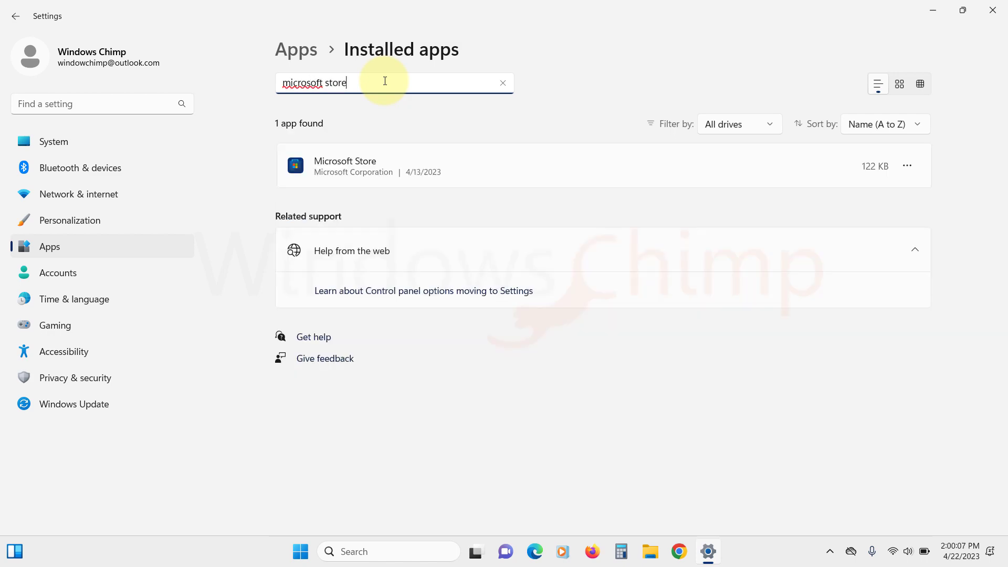
left_click(906, 166)
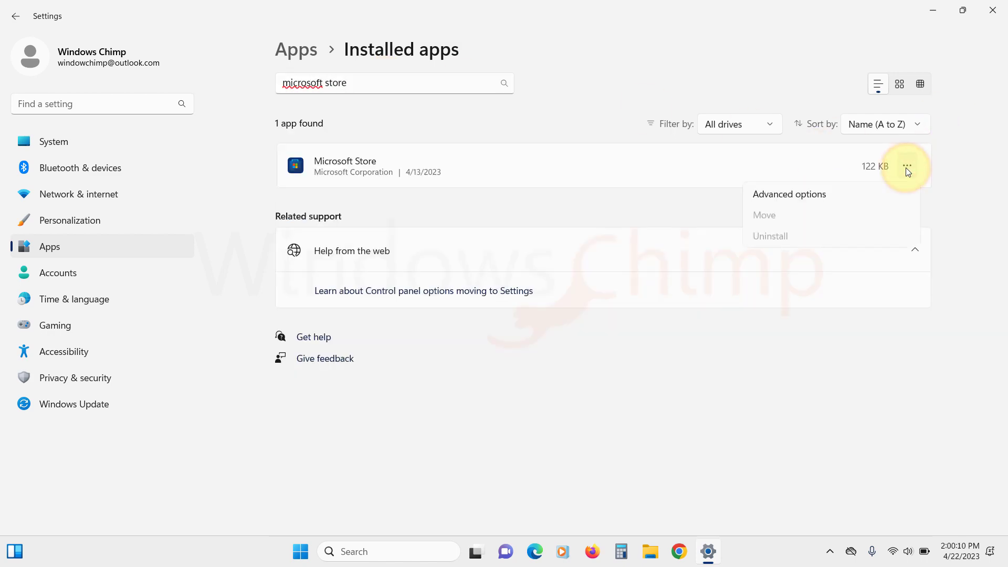
left_click(789, 194)
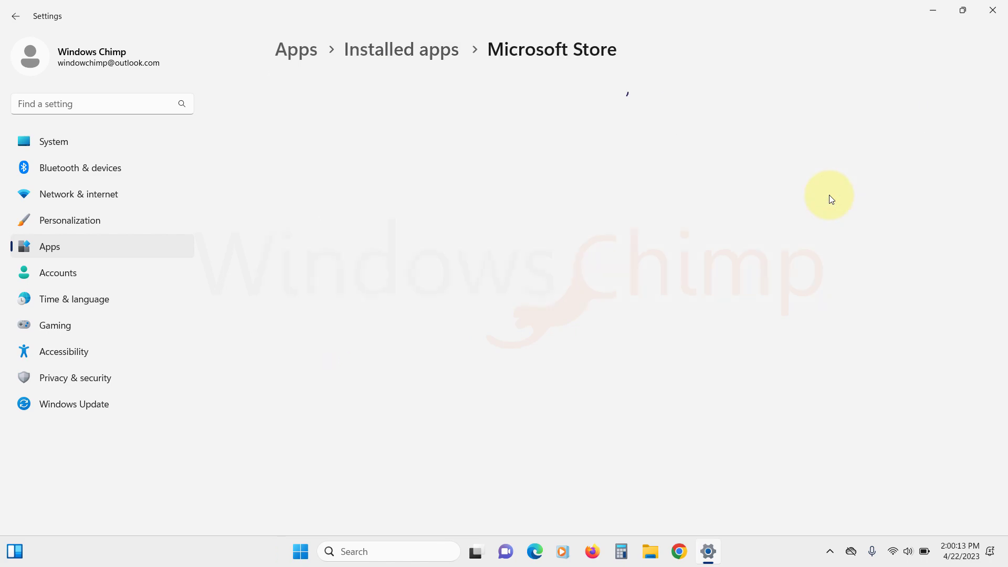
scroll("down", 3)
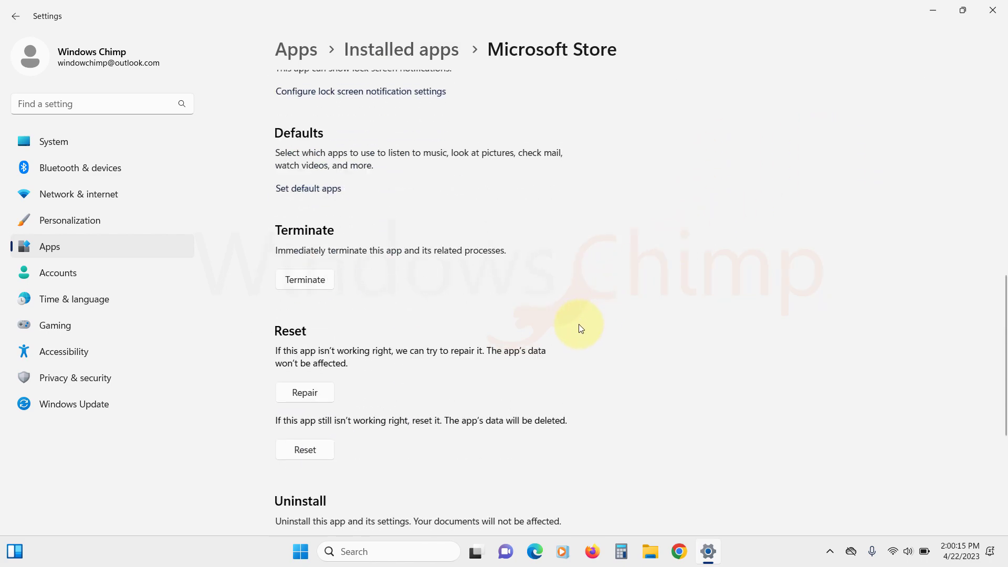
scroll("down", 3)
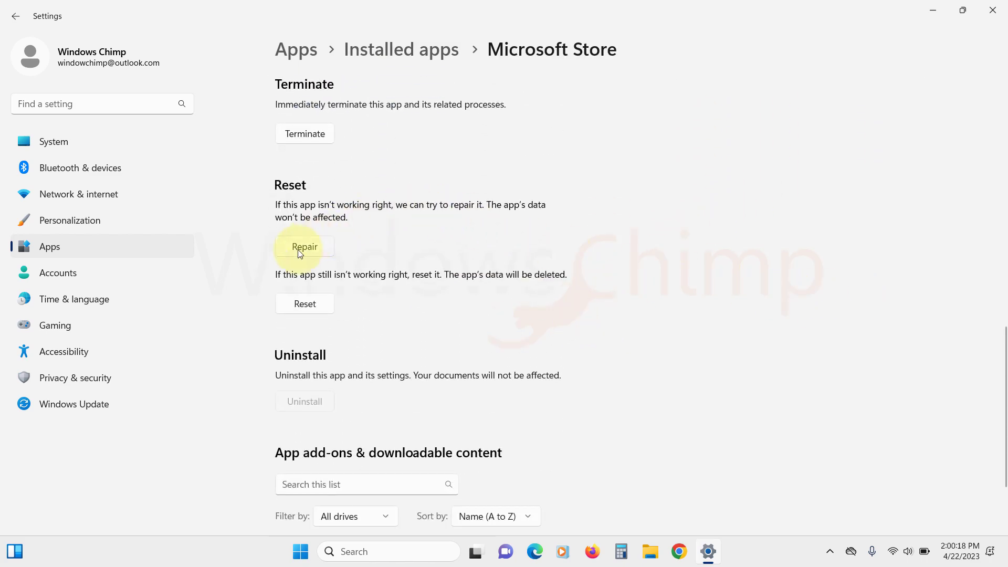
- Repair the Microsoft Store app from its advanced options
left_click(304, 247)
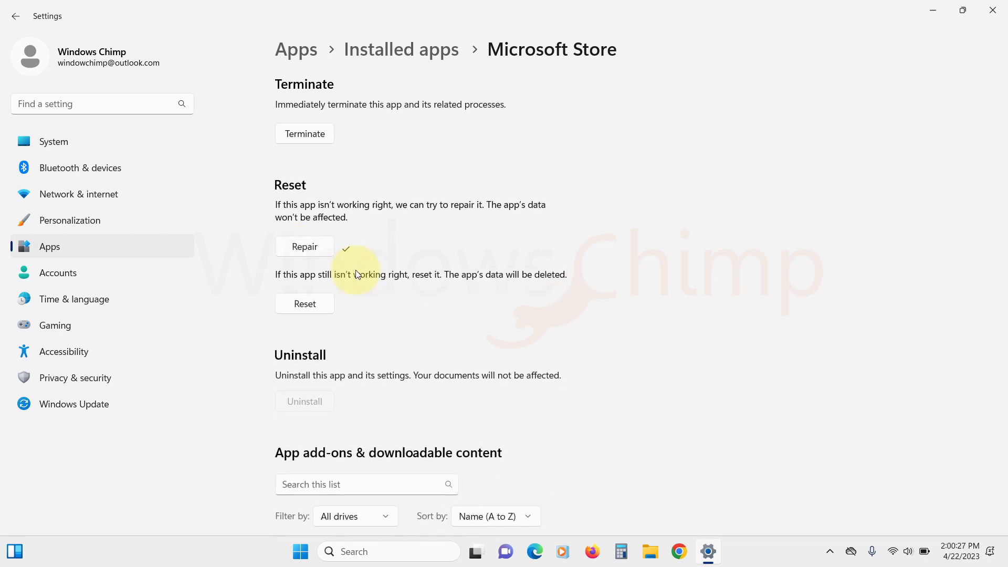
mouse_move(380, 281)
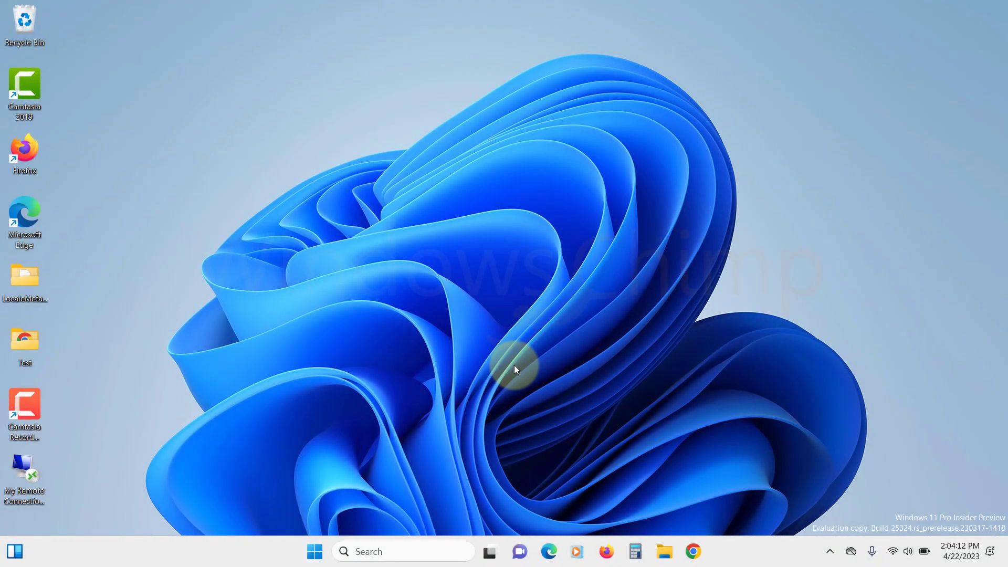
mouse_move(399, 447)
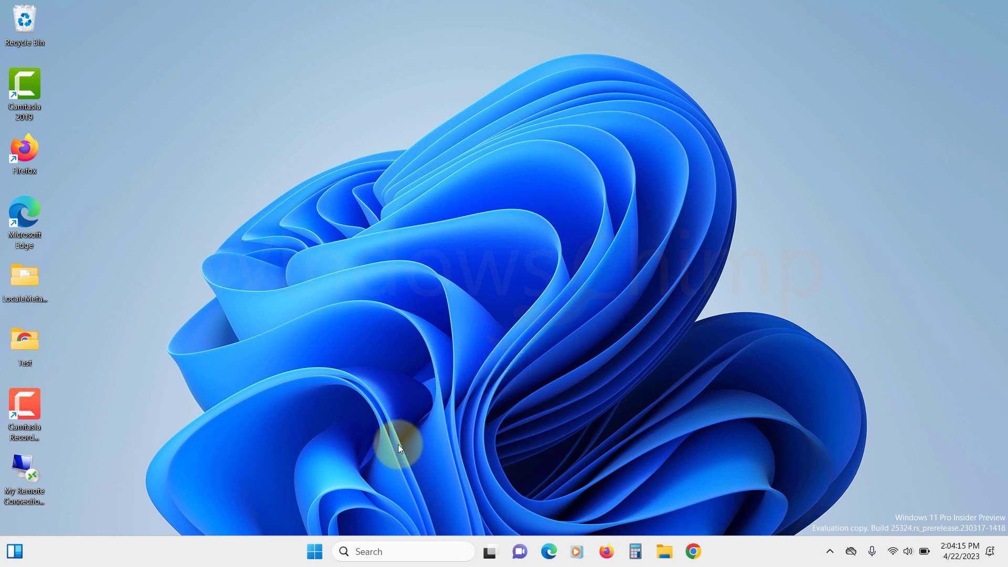
- Search 'powershell' and run Windows PowerShell as administrator, approving the UAC prompt
left_click(314, 551)
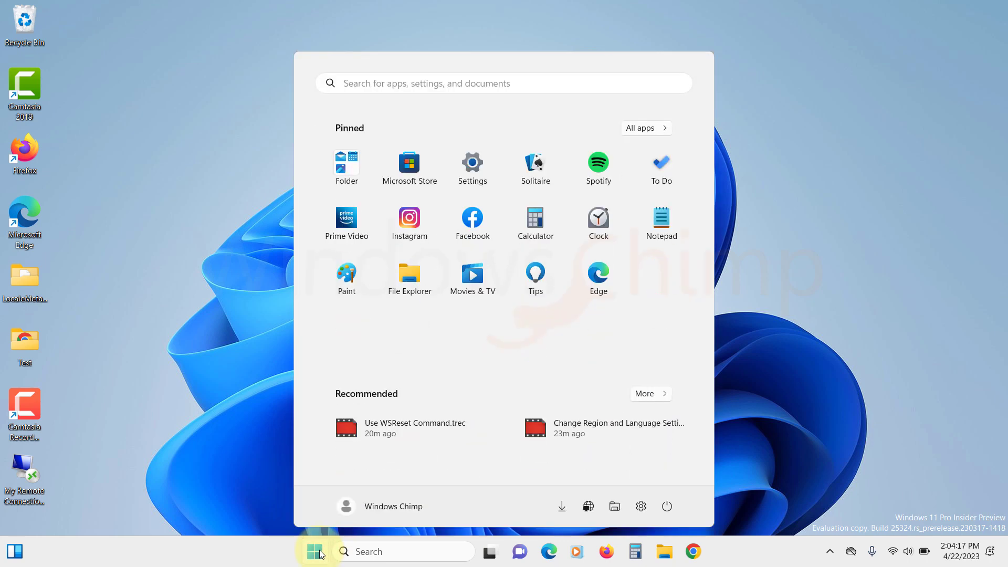
type("powershell")
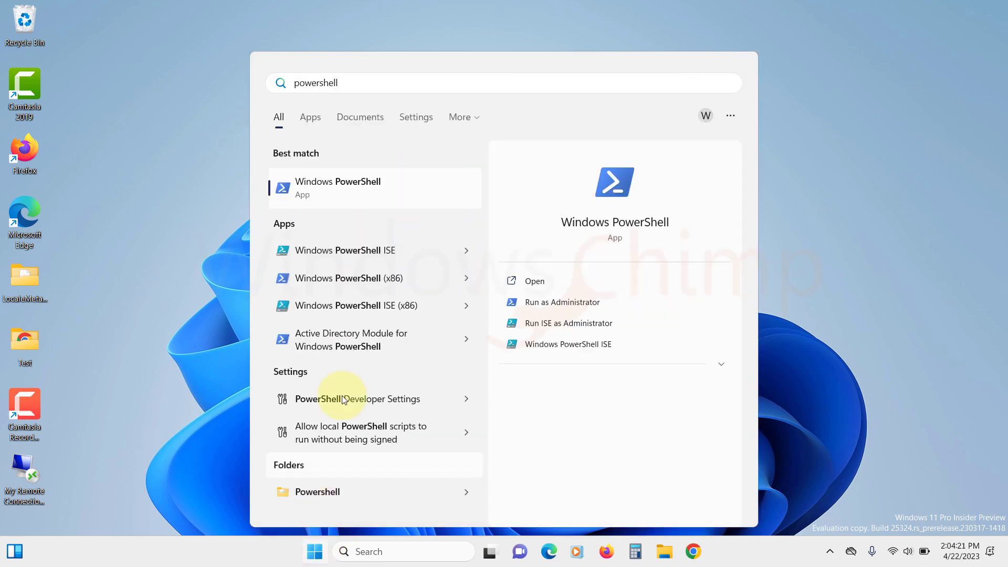
right_click(338, 187)
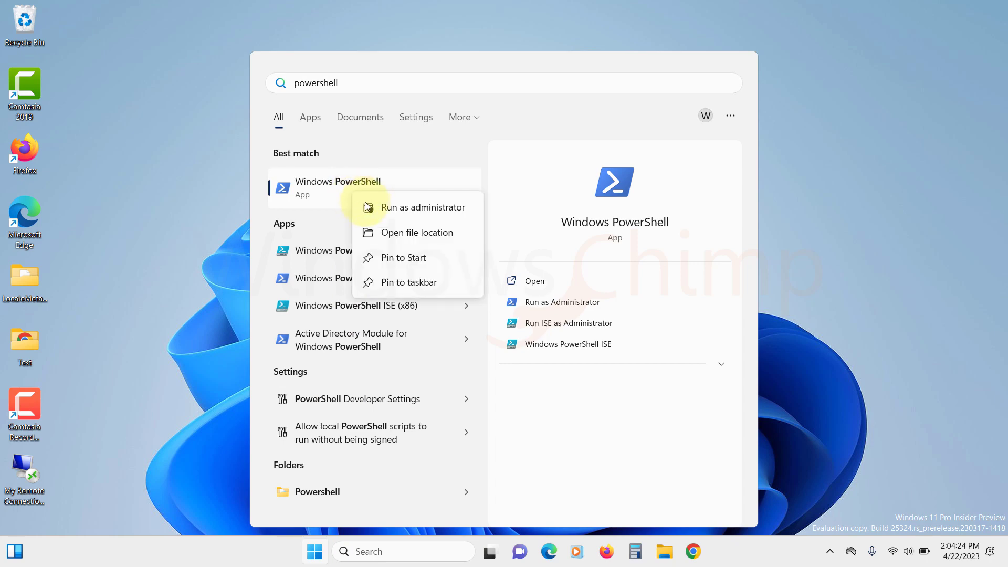
left_click(423, 206)
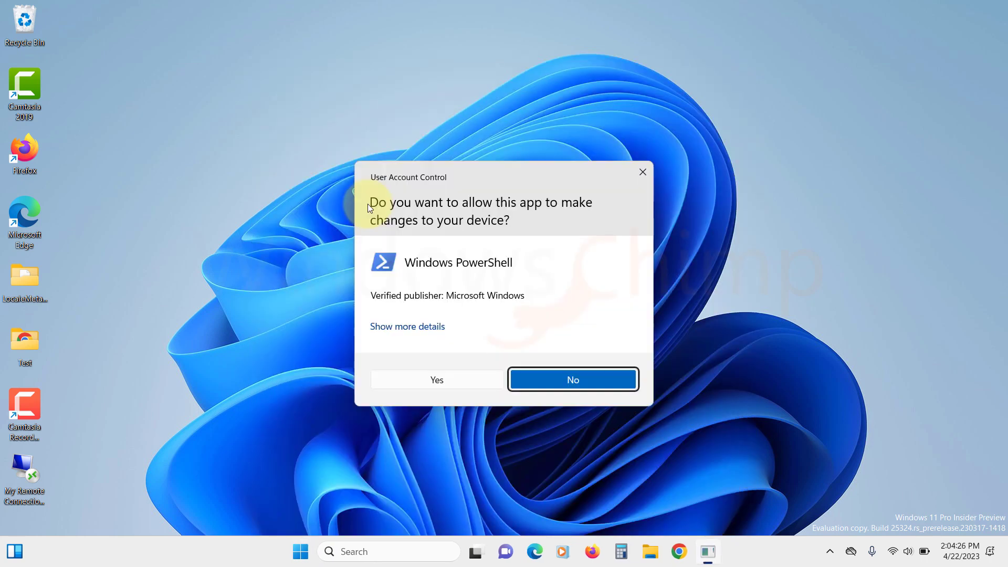
left_click(436, 379)
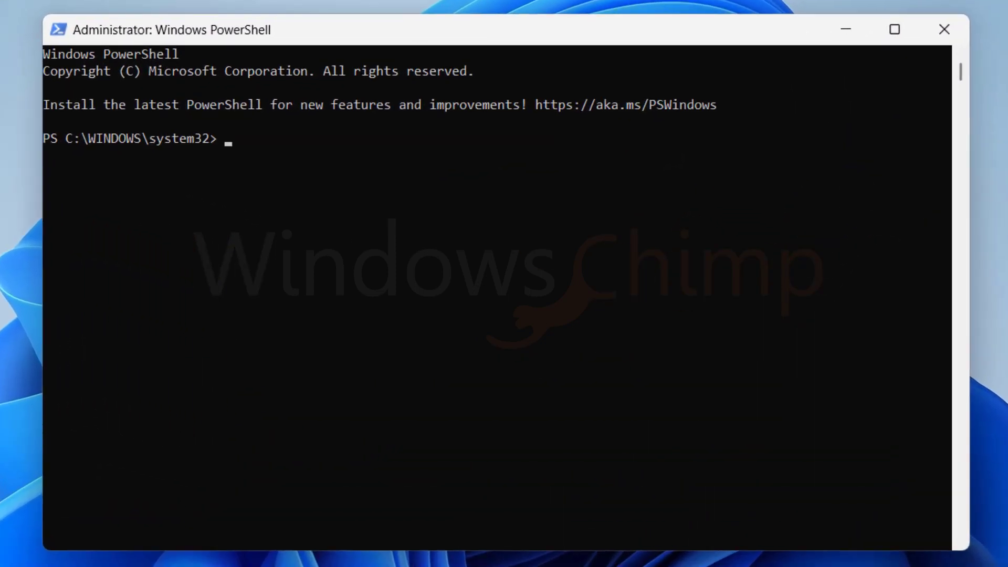
- Remove Microsoft.WindowsStore with Remove-AppxPackage, then re-register it for all users with Add-AppxPackage
type("Get-AppxPackage Microsoft.WindowsStore | Remove-AppxPackage")
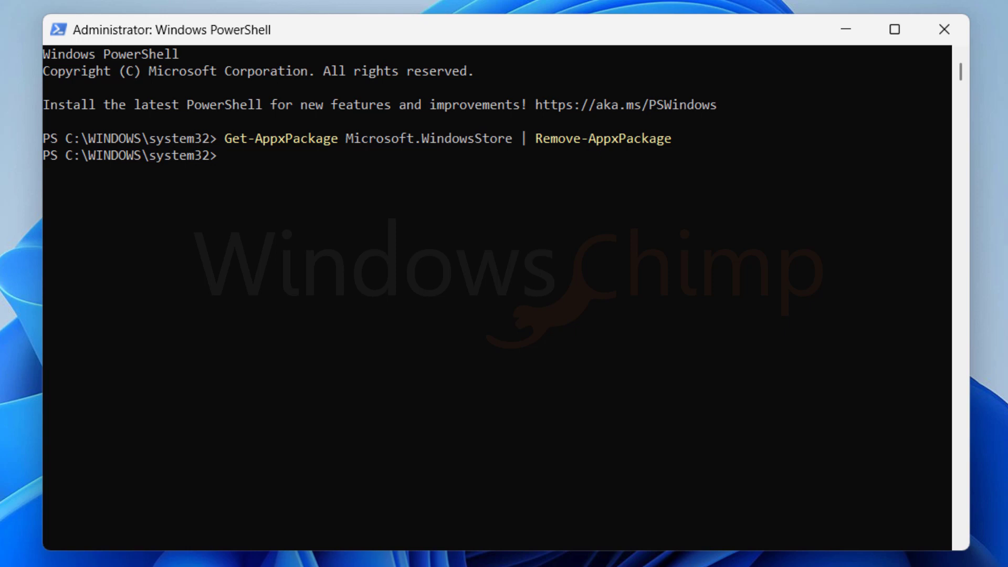
type("Get-AppXPackage *WindowsStore* -AllUsers | Foreach {Add-AppxPackage -DisableDevelopmentMode -Register \"$($_.InstallLocation)\\AppXManifest.xml\"}")
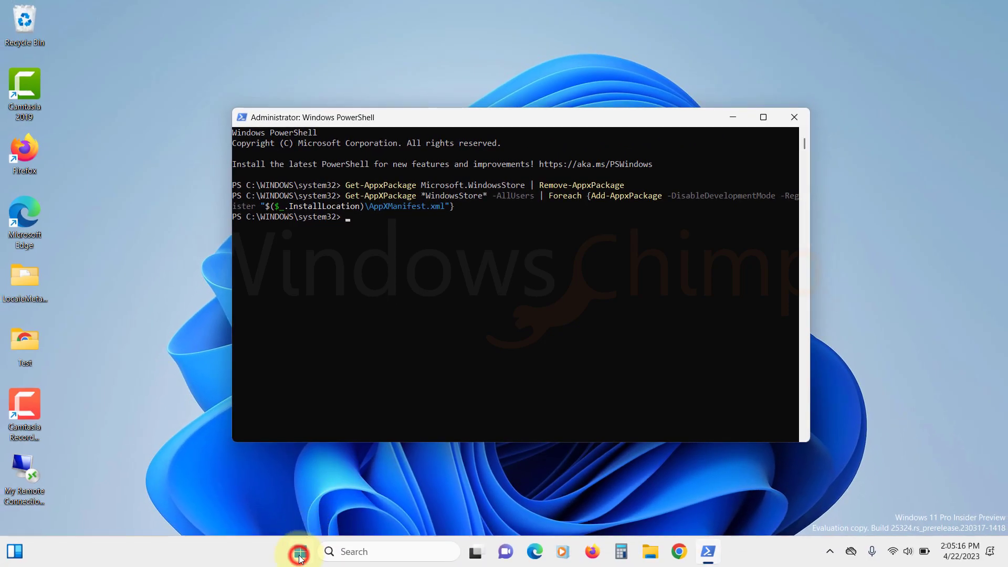
left_click(298, 552)
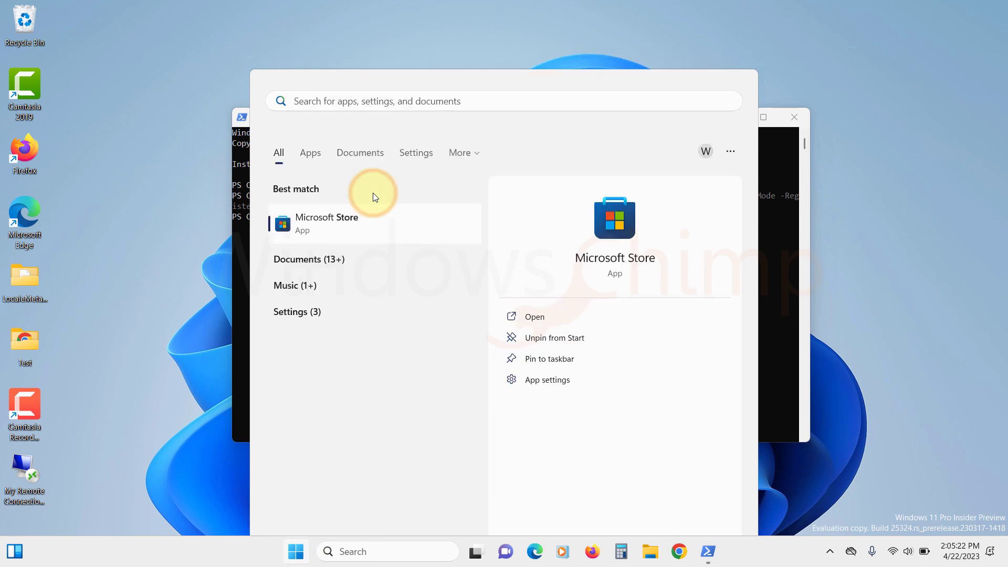
- Launch Microsoft Store from the Start search best match
left_click(534, 316)
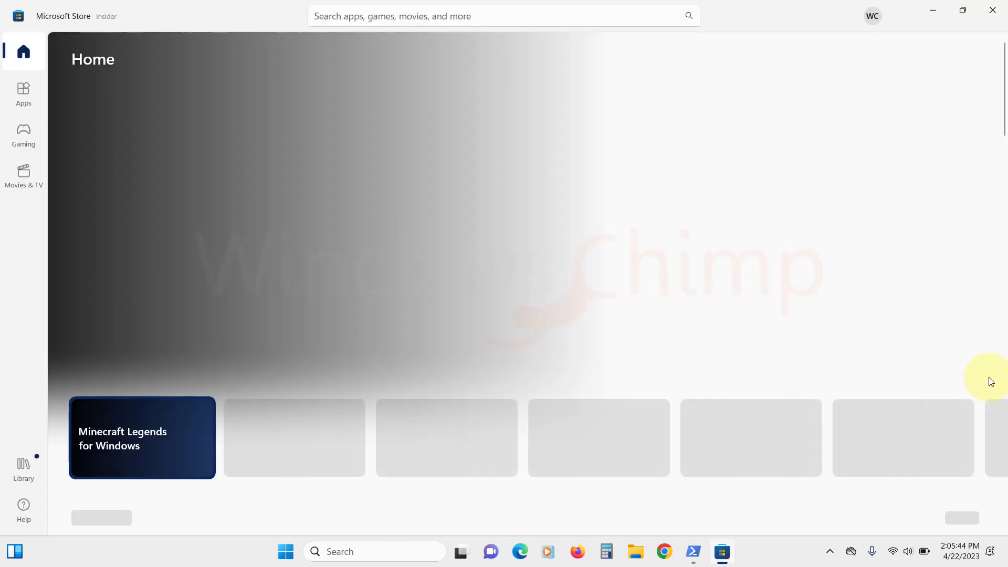